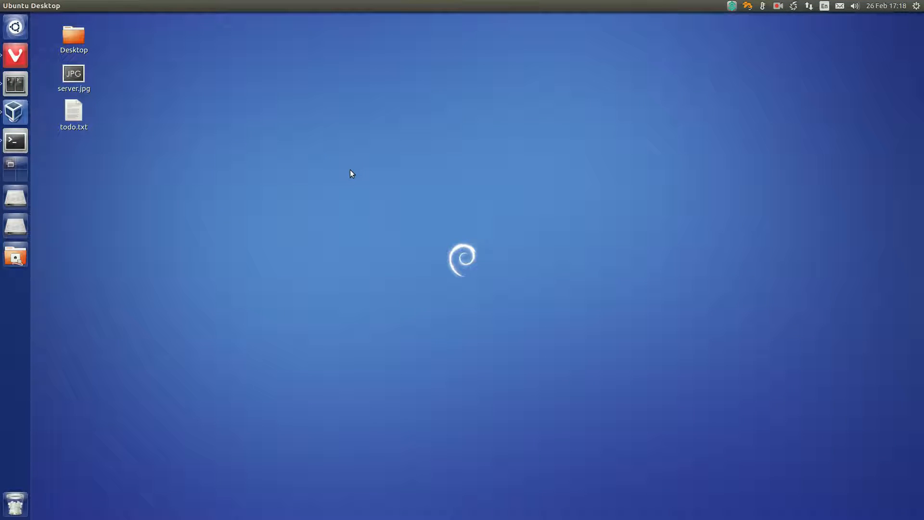
pyautogui.moveTo(324, 151)
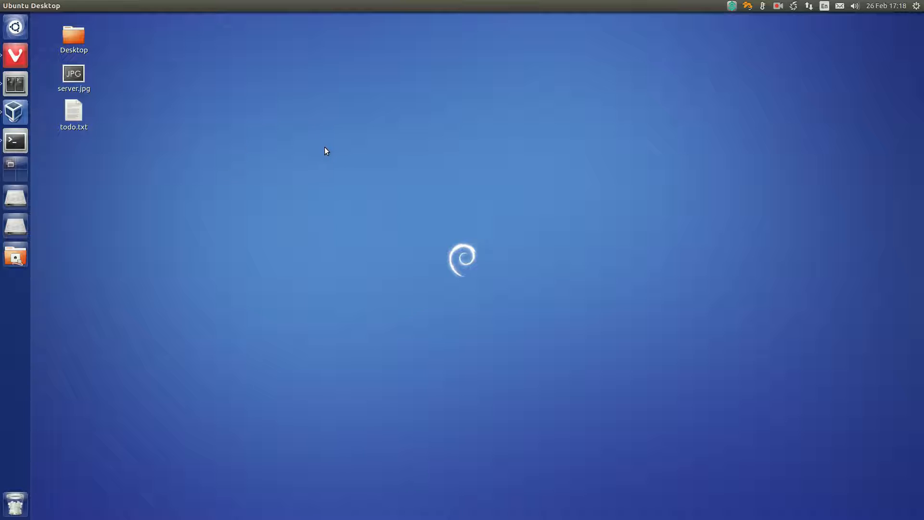
pyautogui.moveTo(224, 144)
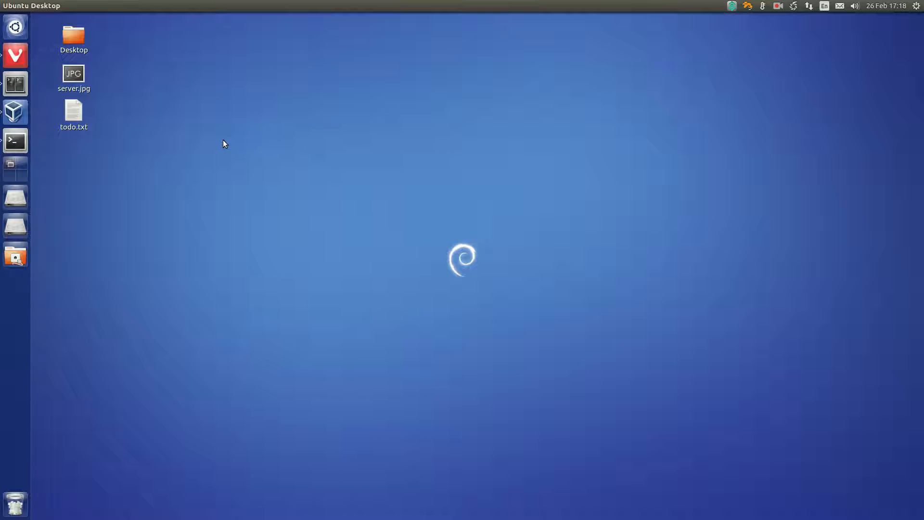
pyautogui.moveTo(127, 111)
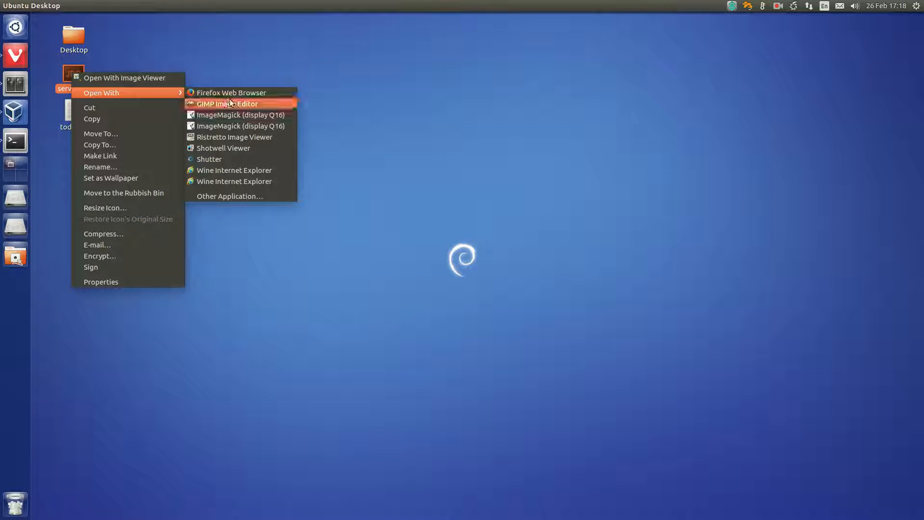
# - Open server.jpg in GIMP and arrange the editor windows beside the image
pyautogui.click(227, 104)
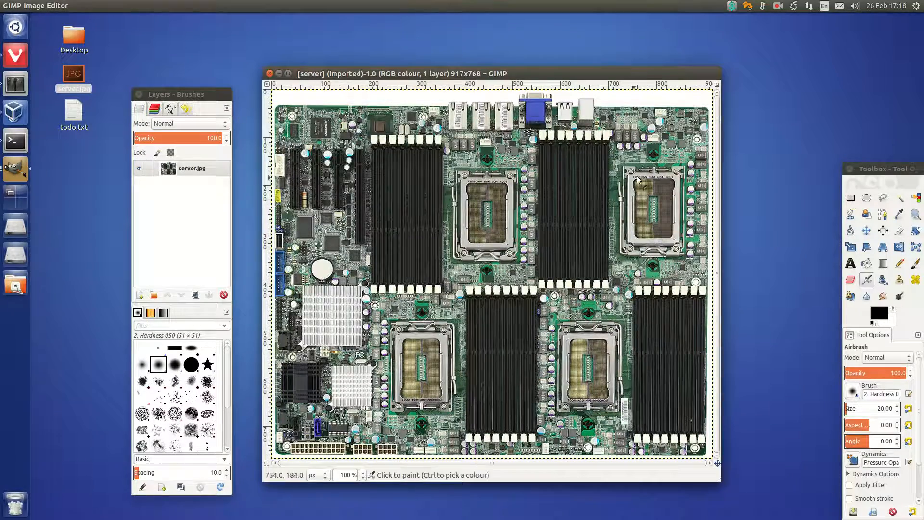
pyautogui.moveTo(413, 73); pyautogui.dragTo(431, 73)
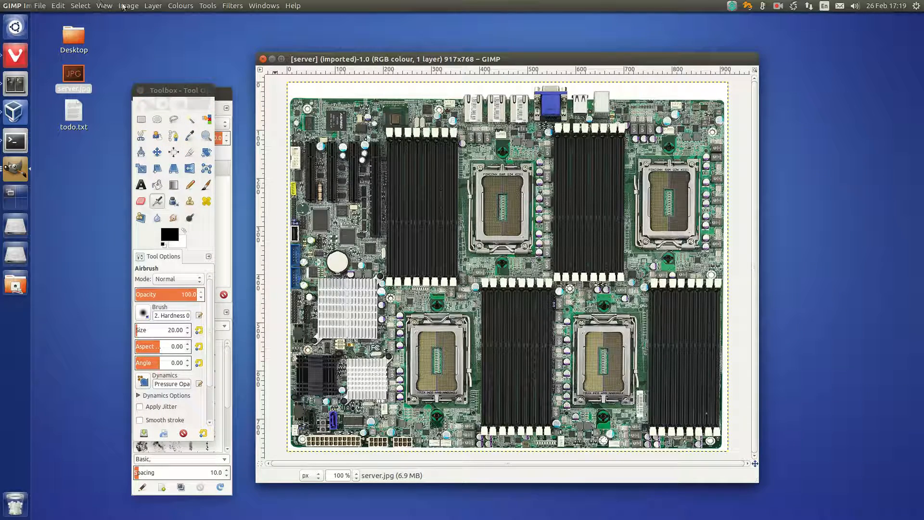
# - Add an alpha channel to the layer and ready the Fuzzy Select tool for the white background
pyautogui.click(153, 5)
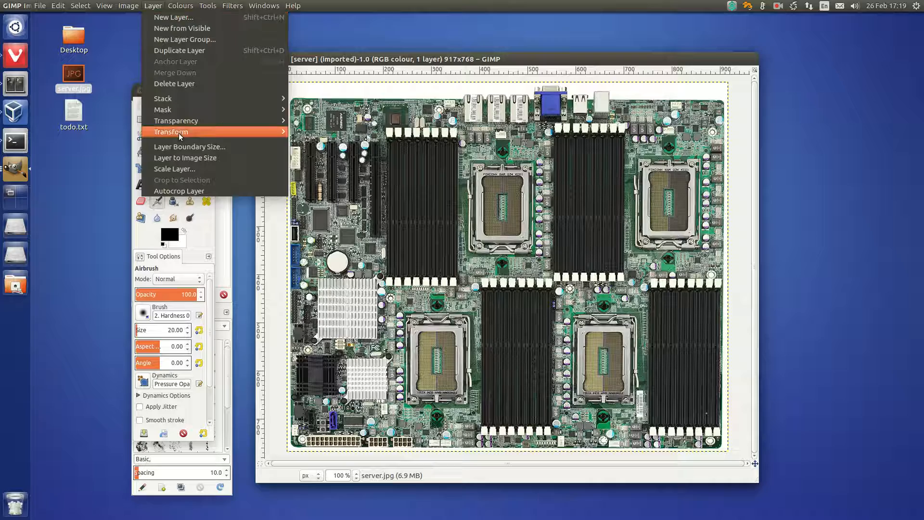
pyautogui.moveTo(175, 120)
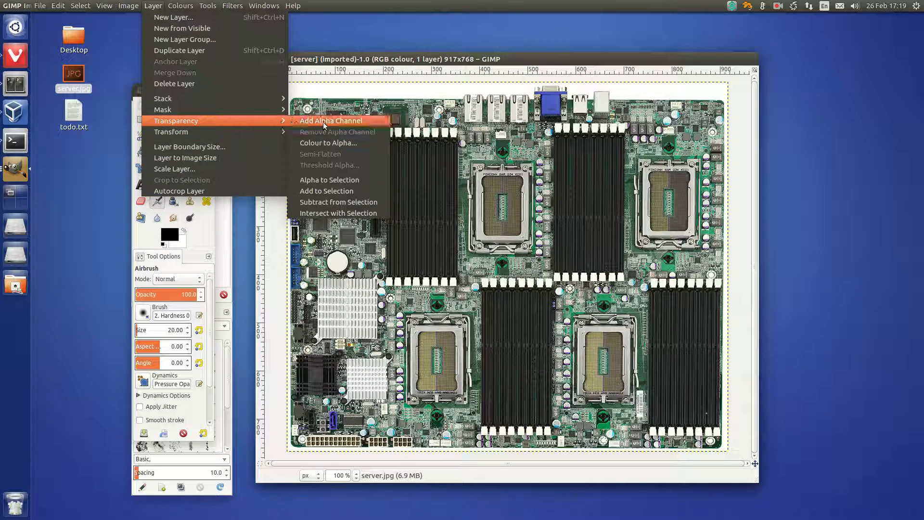
pyautogui.click(330, 121)
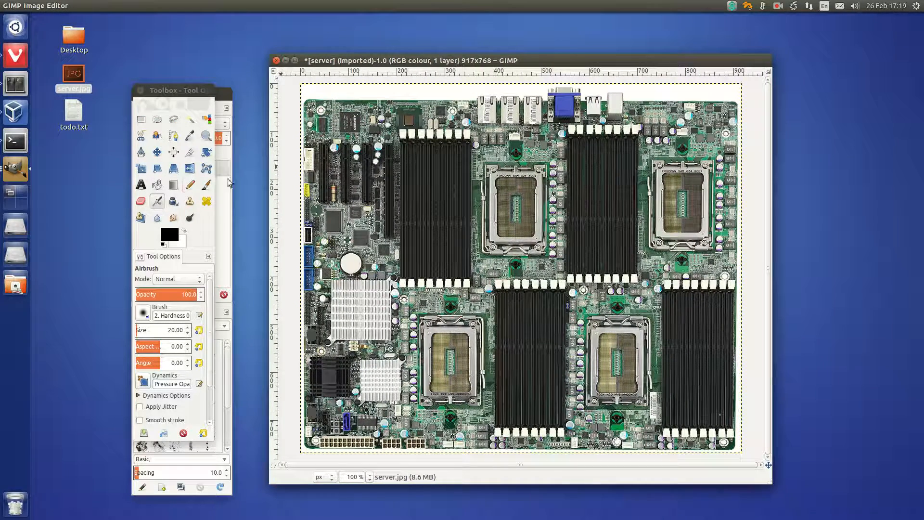
pyautogui.click(189, 119)
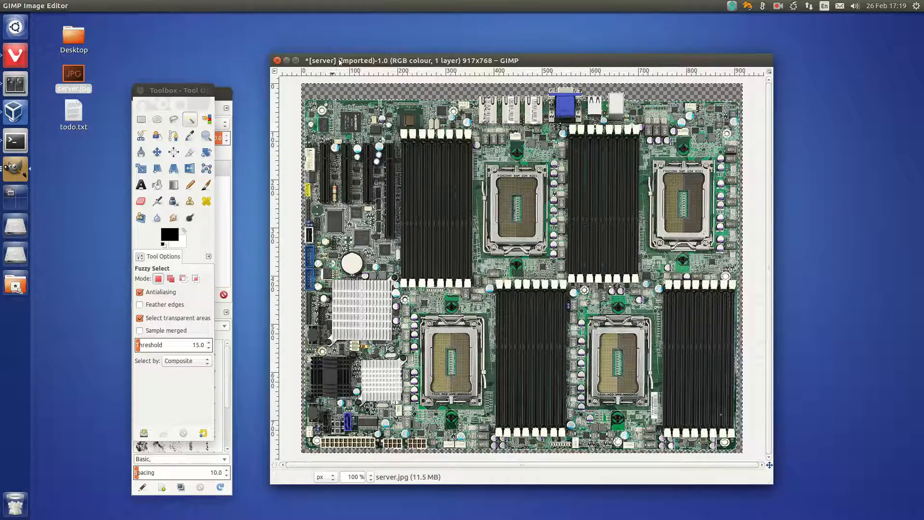
# - Autocrop the image to the motherboard, shrinking it from 917×768 to 904×754
pyautogui.click(127, 6)
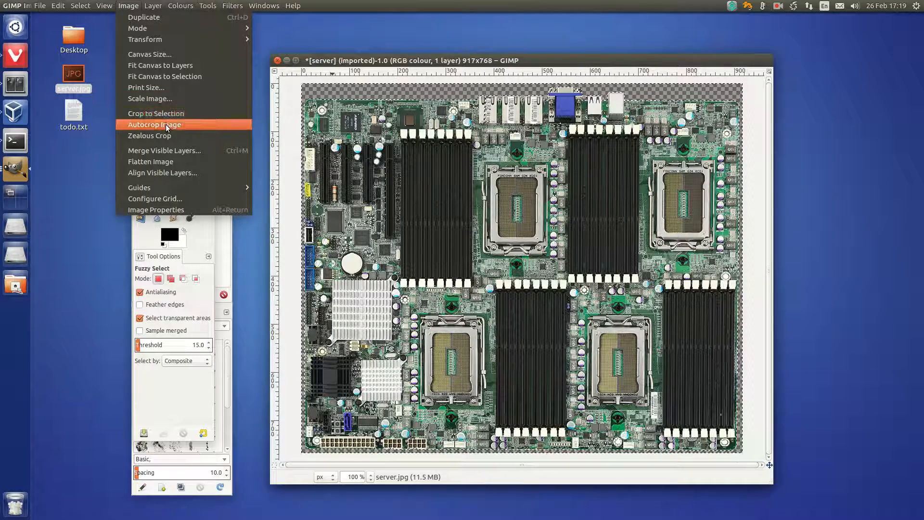
pyautogui.click(154, 124)
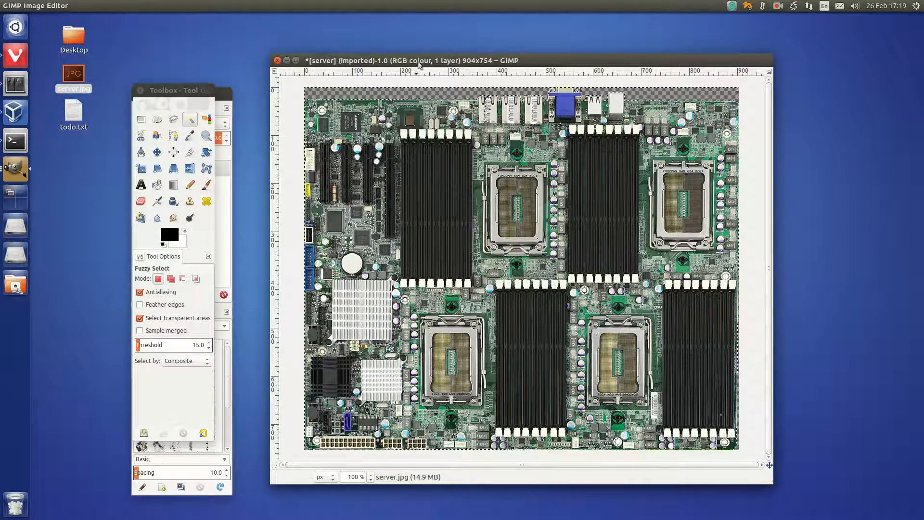
pyautogui.click(39, 6)
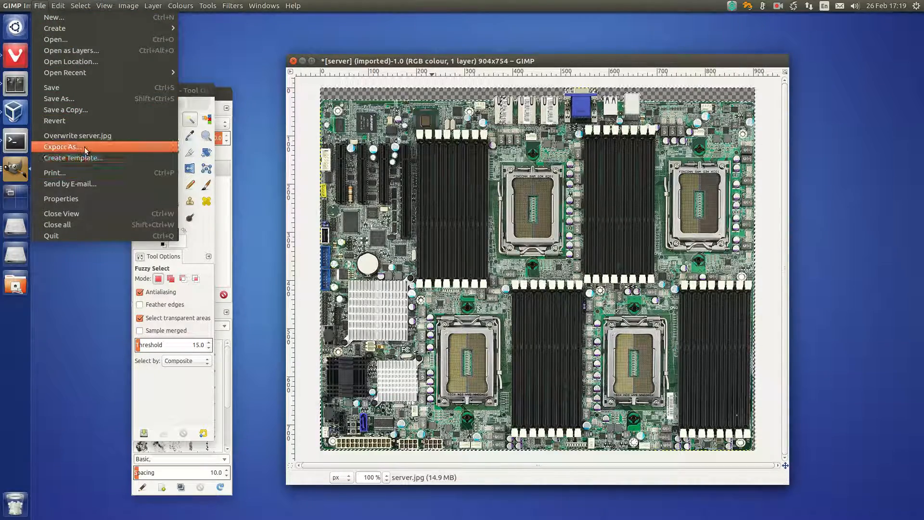
# - Export the image as server.png on the Desktop with default PNG settings
pyautogui.click(64, 146)
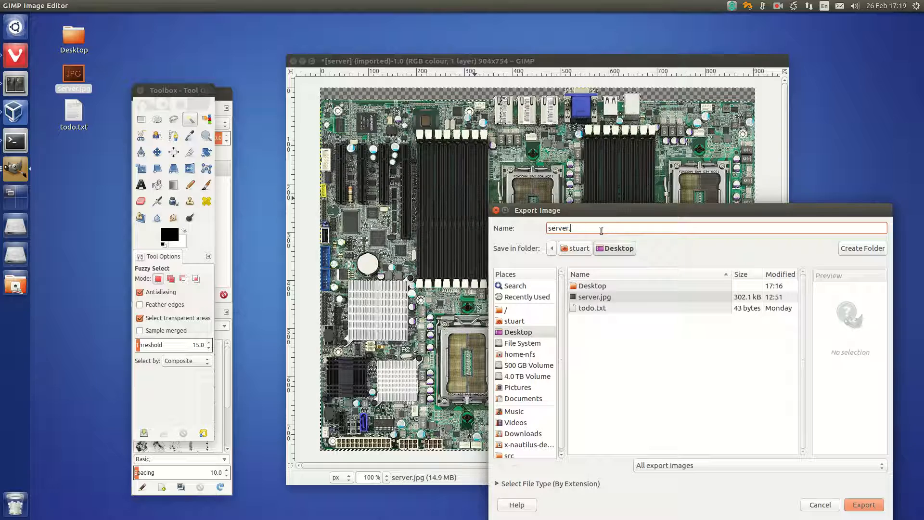
pyautogui.write('png')
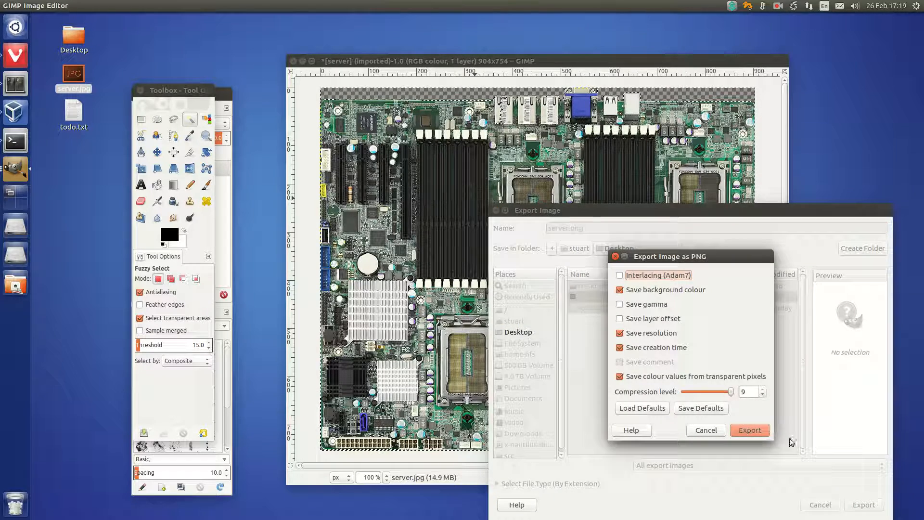
pyautogui.click(749, 430)
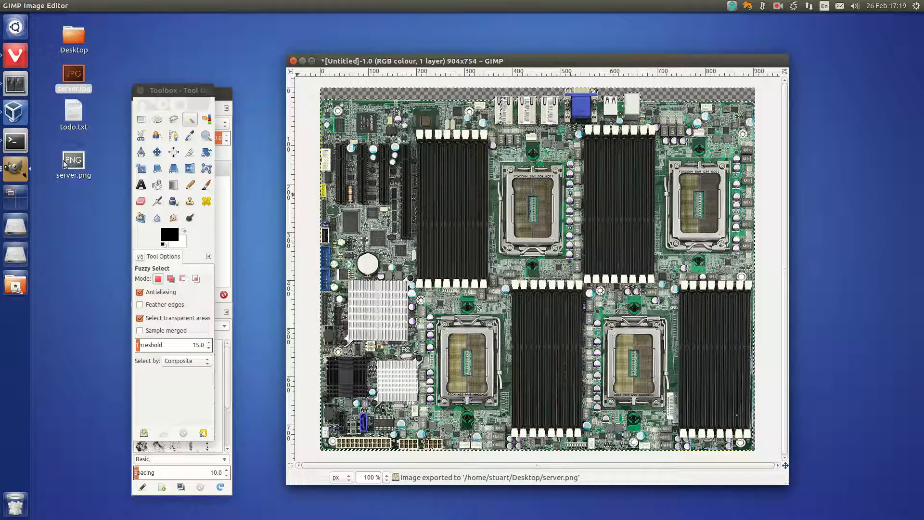
pyautogui.rightClick(72, 159)
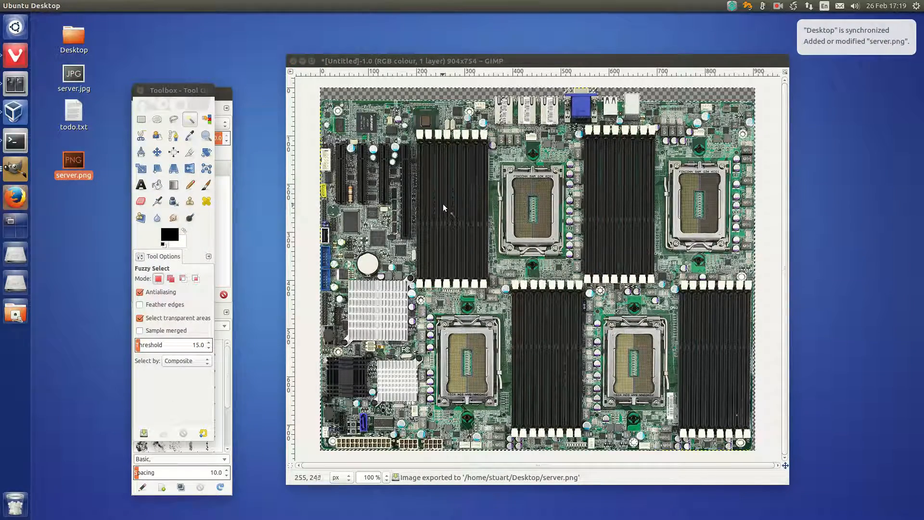
# - Preview server.png in Firefox, dismissing the default-browser prompt, and in an image viewer
pyautogui.click(15, 198)
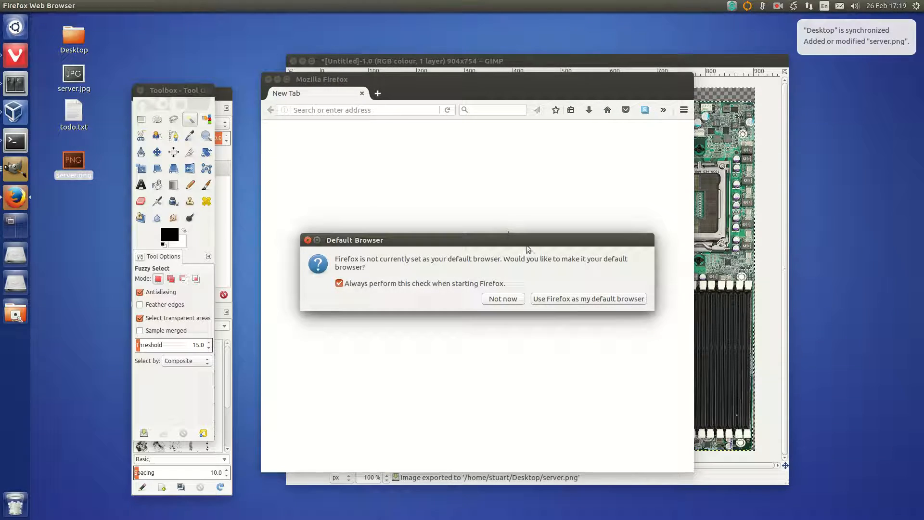
pyautogui.click(502, 299)
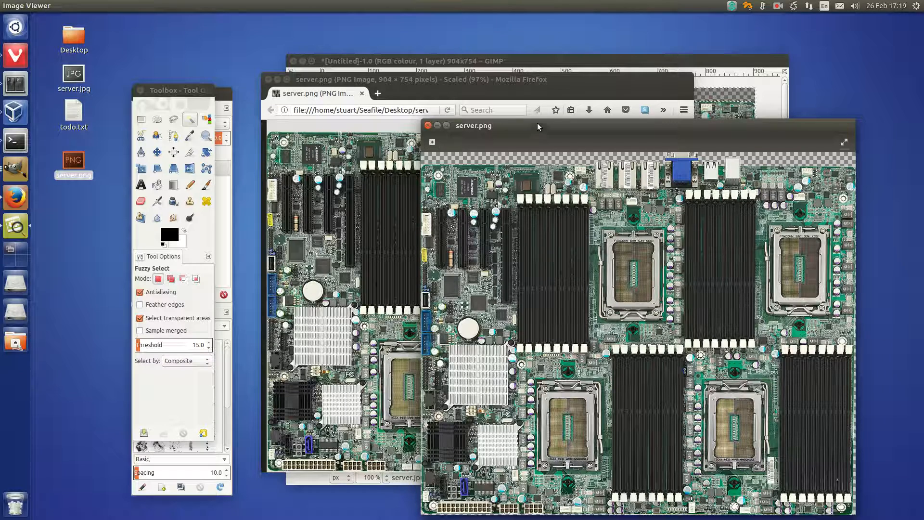
pyautogui.click(778, 6)
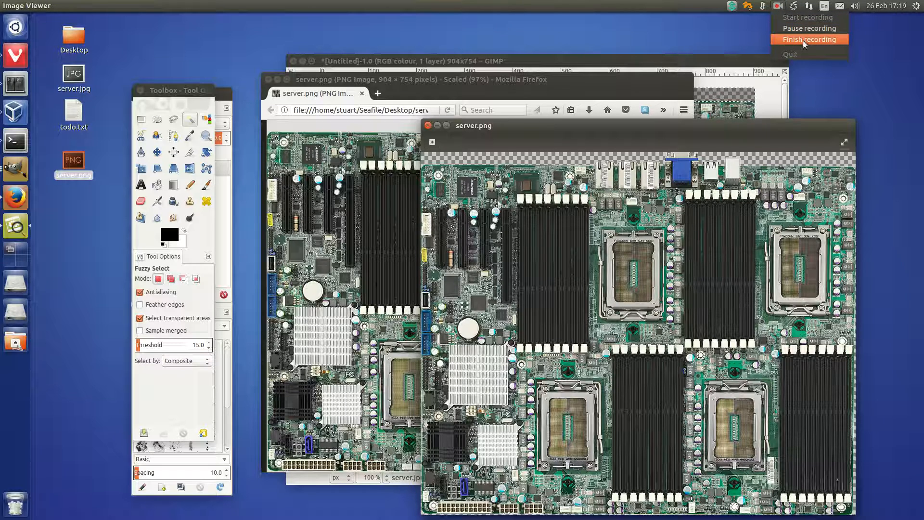